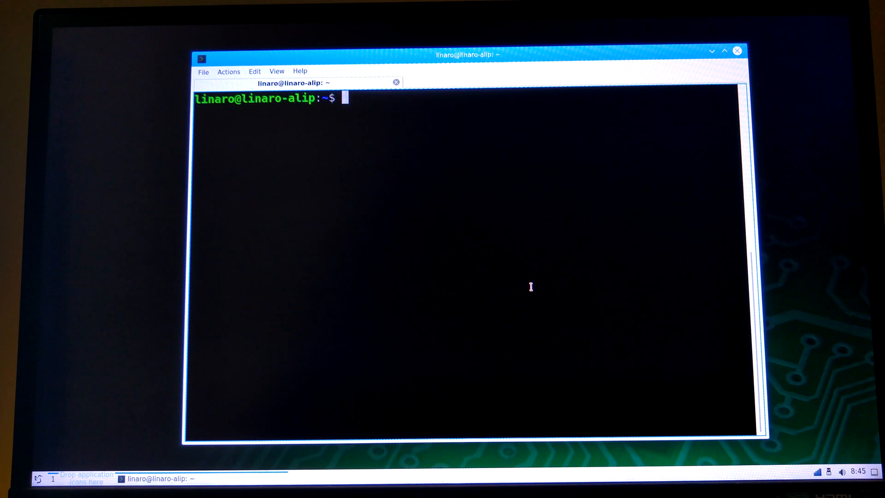
- Run lsusb to list USB devices, revealing three Logitech C270 webcams
type("lsusb")
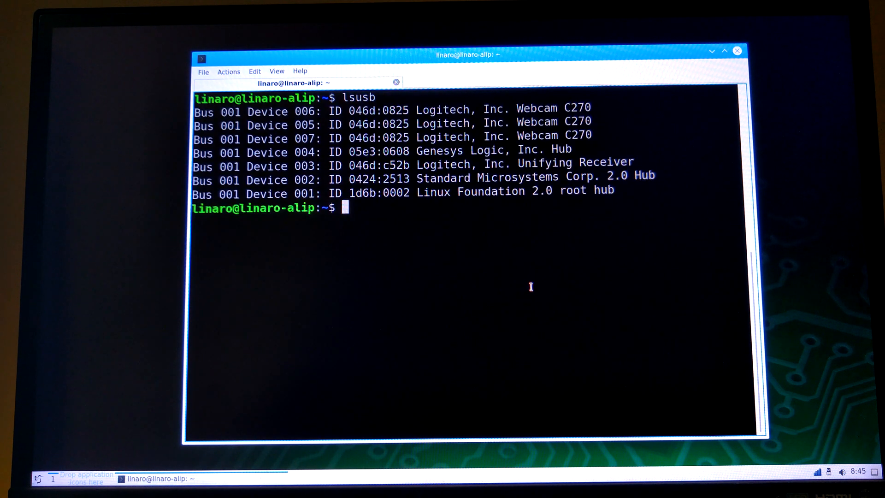
mouse_move(516, 122)
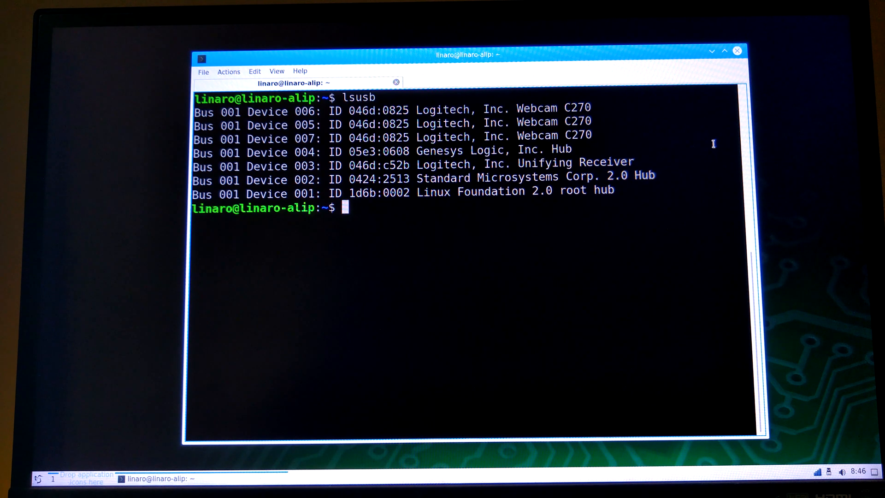
- Run sudo apt update to begin installing VLC and its plugins
type("sudo")
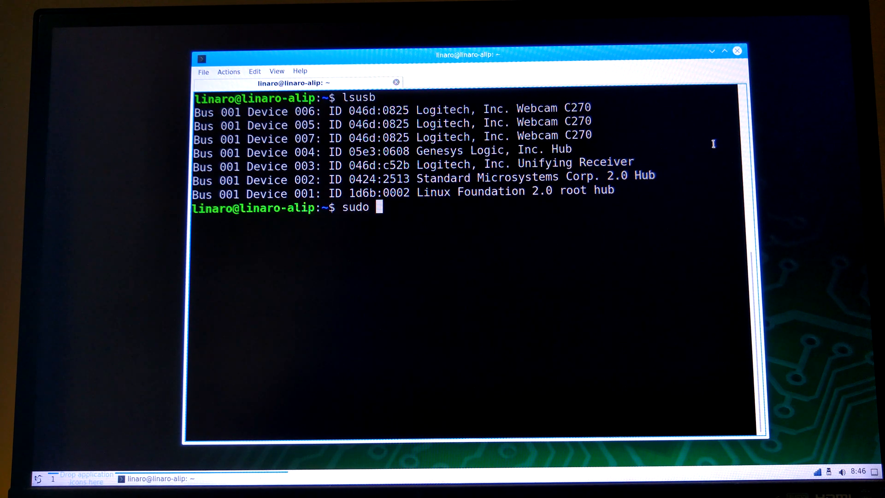
type("apt u")
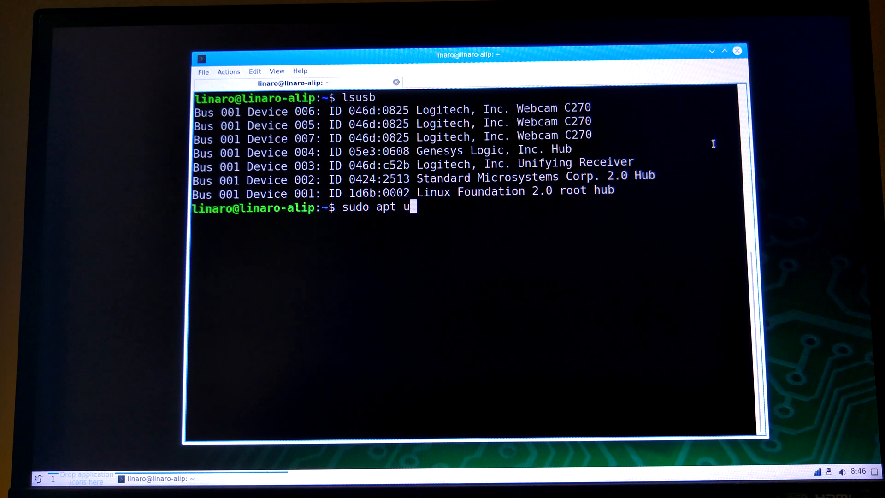
key("Return")
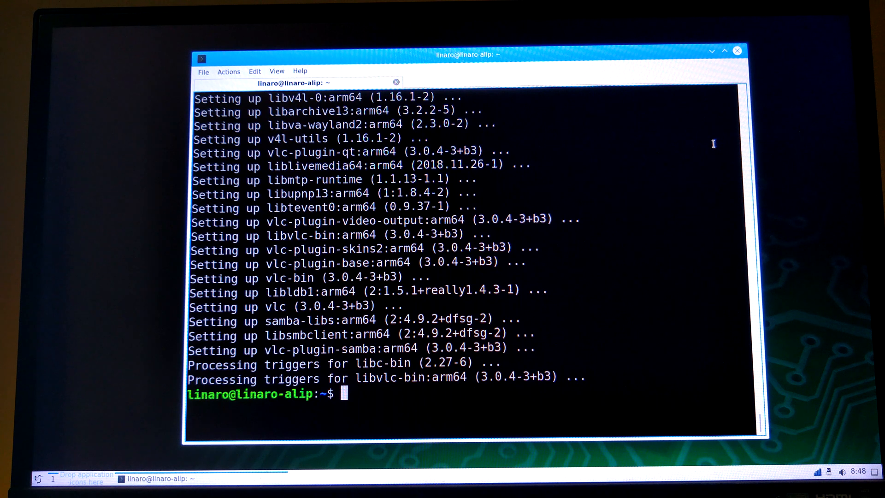
- Run vlc v4l2://dev/video0, which fails to open the device and shows the privacy notice
type("vl")
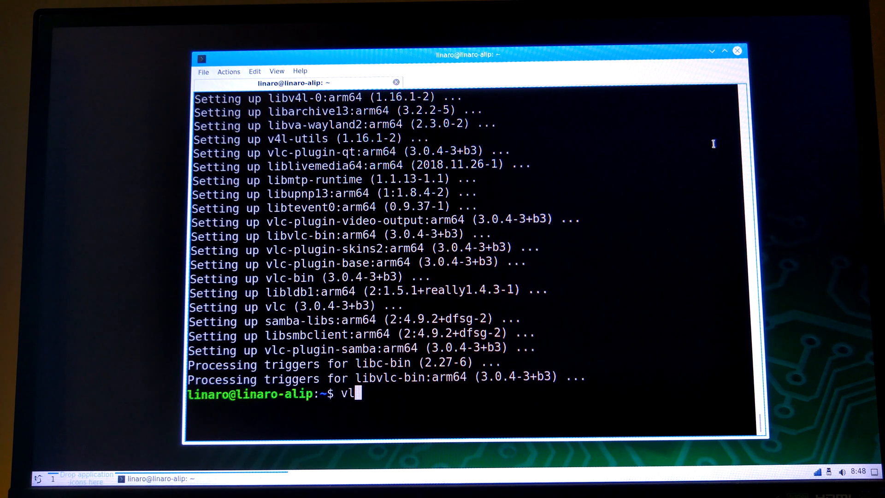
type("c")
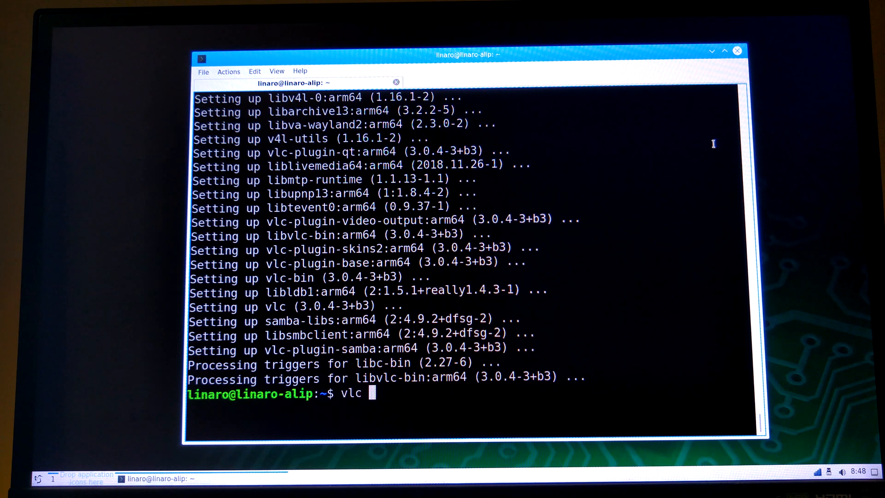
type("v4l2://dev/video0")
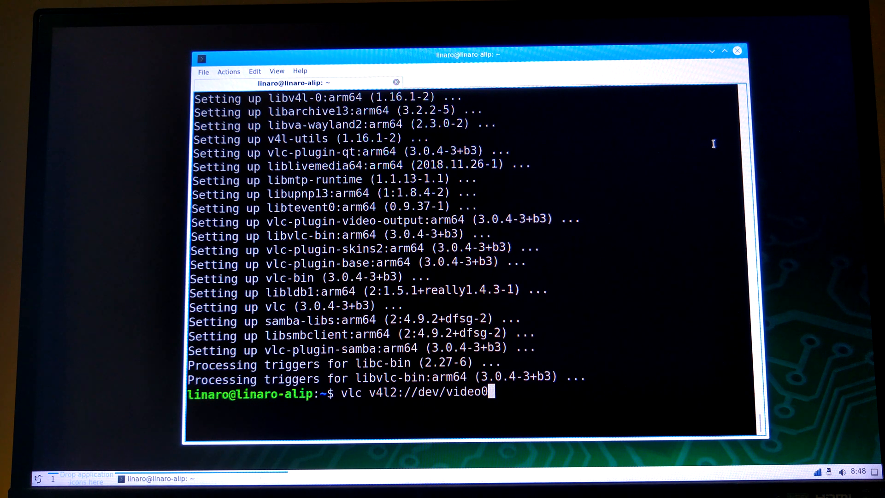
key("Return")
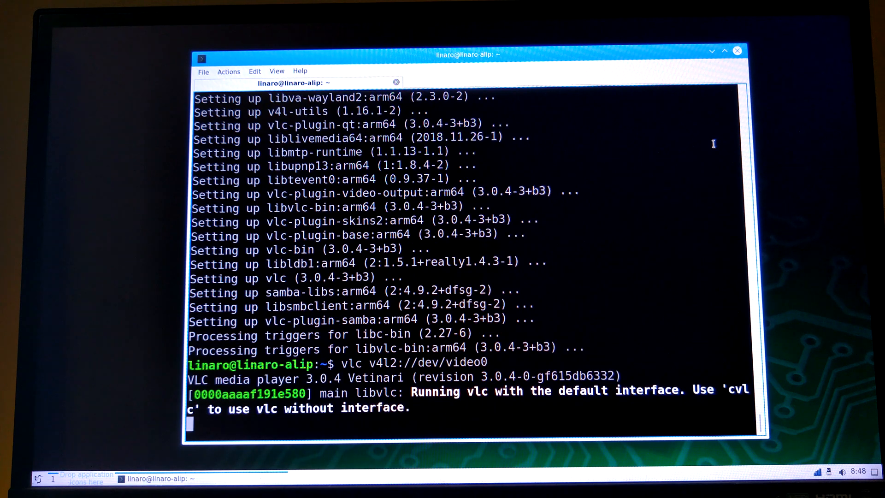
key("Return")
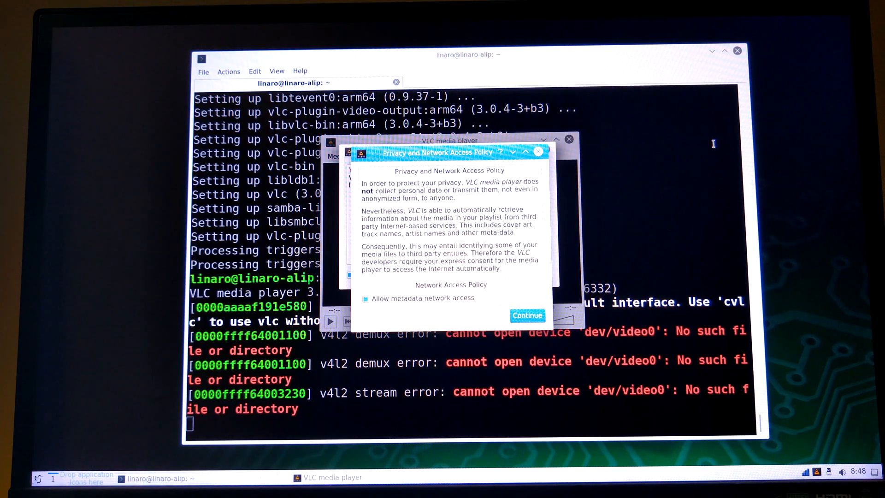
mouse_move(559, 298)
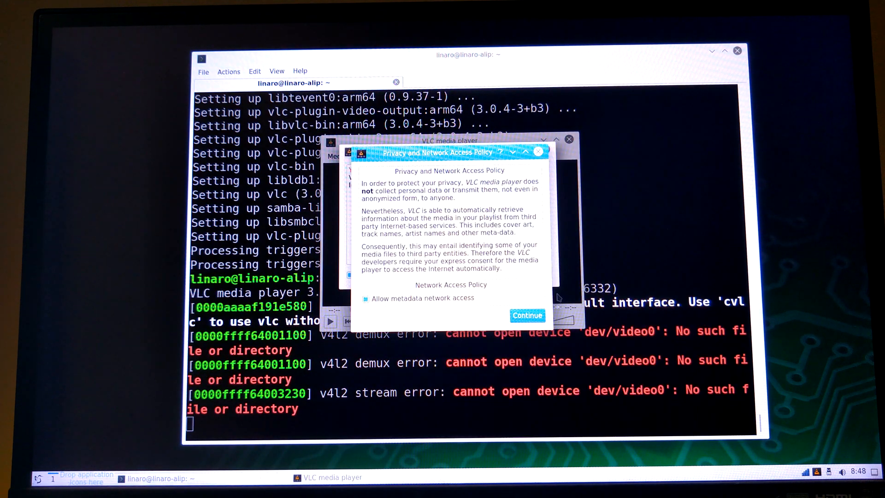
- Accept VLC's privacy and network access policy with Continue
left_click(528, 315)
type("vlc v4l2:///dev/video3")
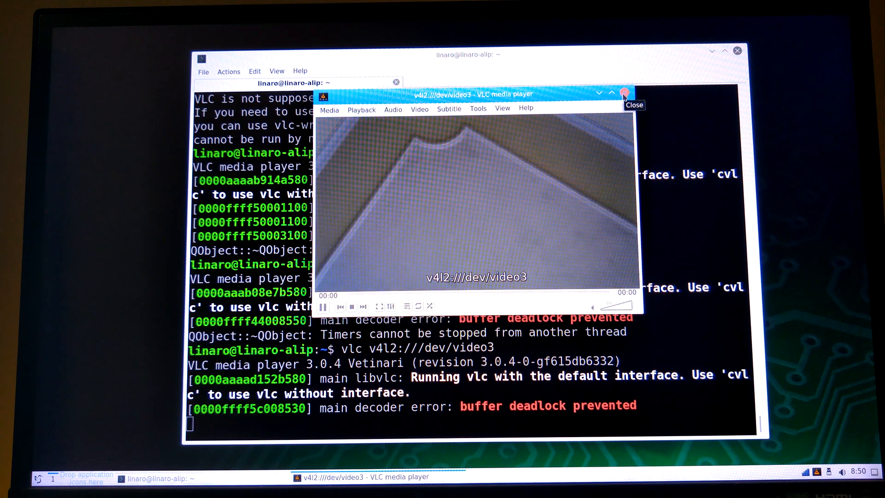
- Close the video3 and video4 player windows and re-enter vlc v4l2:///dev/video4
left_click(625, 93)
type("vlc v4l2:///dev/video4")
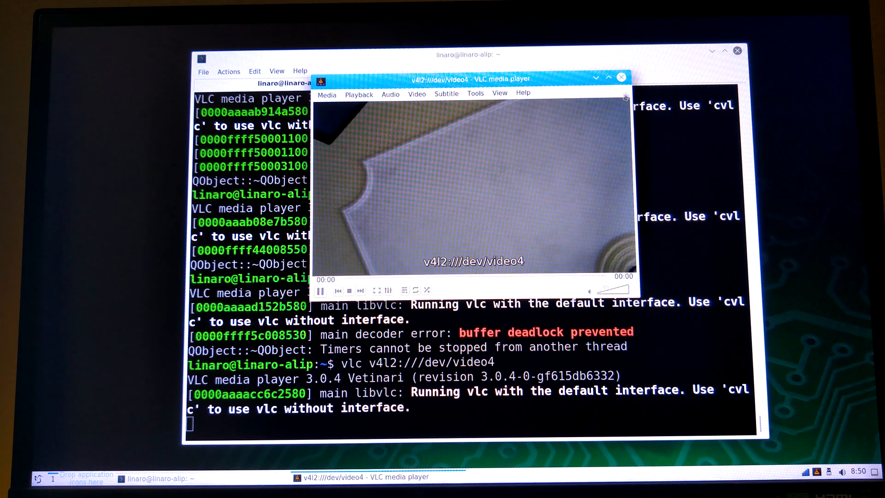
left_click(621, 77)
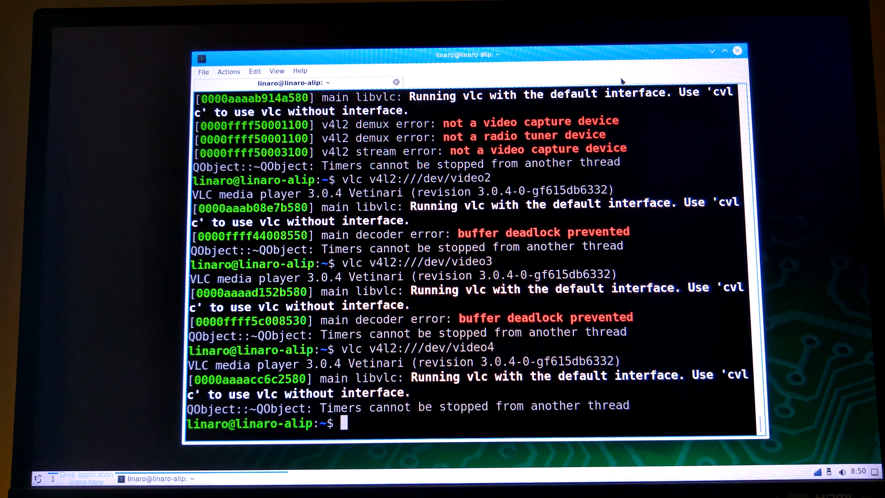
type("vlc v4l2:///dev/video4")
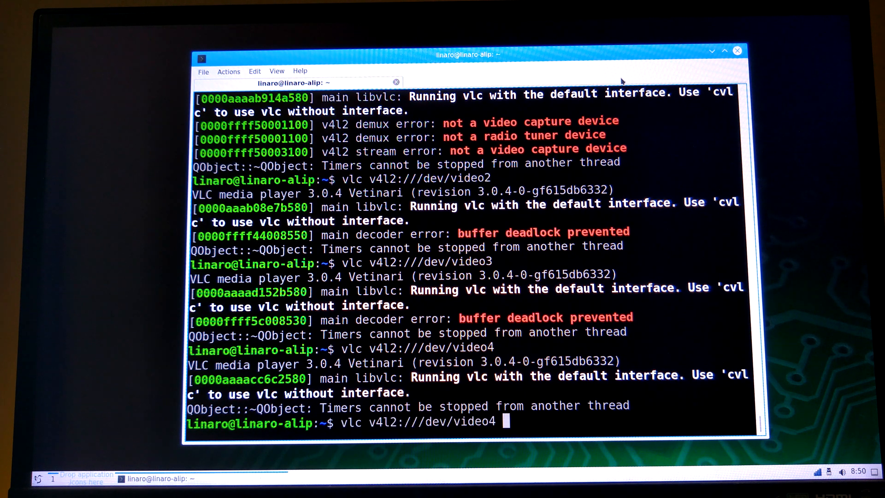
- Run vlc v4l2:///dev/video4 & as a background job and bring the terminal forward
type("&")
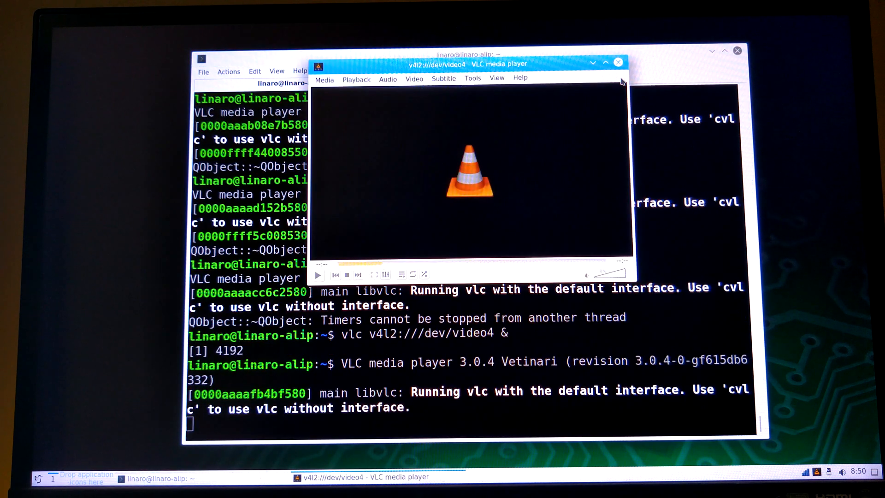
left_click(317, 274)
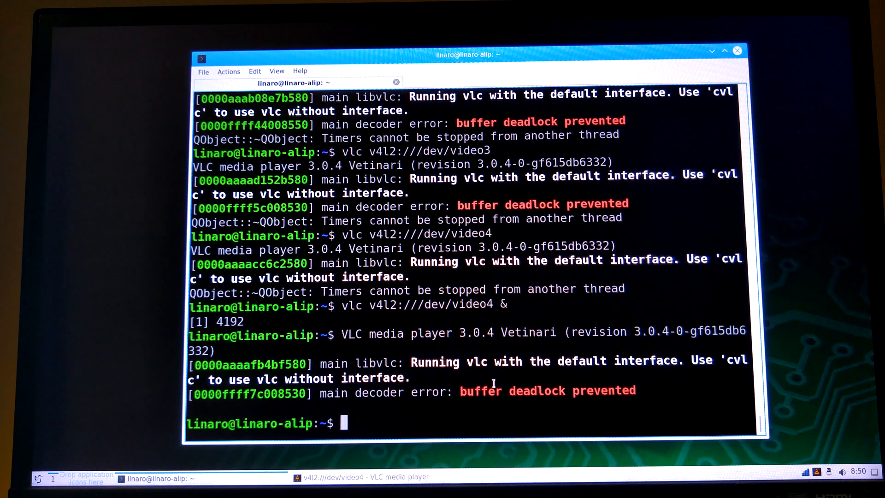
type("vlc v4l2:///dev/video4 &")
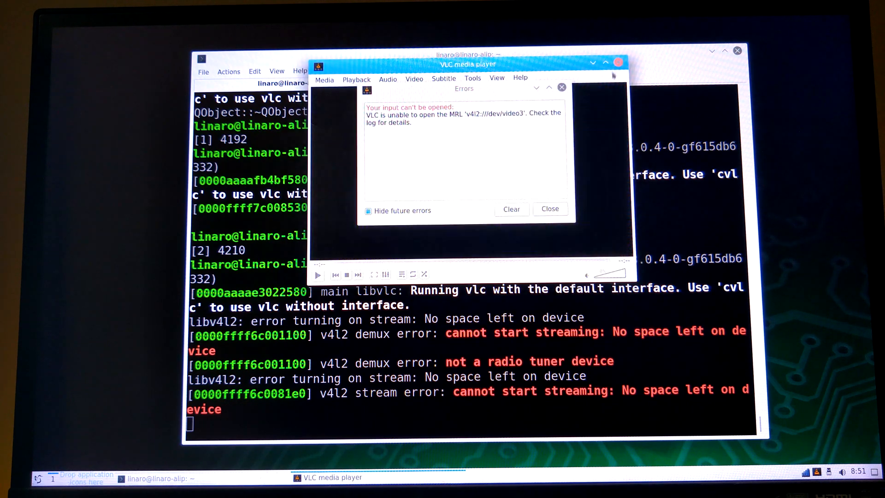
- Dismiss the unable-to-open error and close the empty /dev/video3 player window
left_click(548, 209)
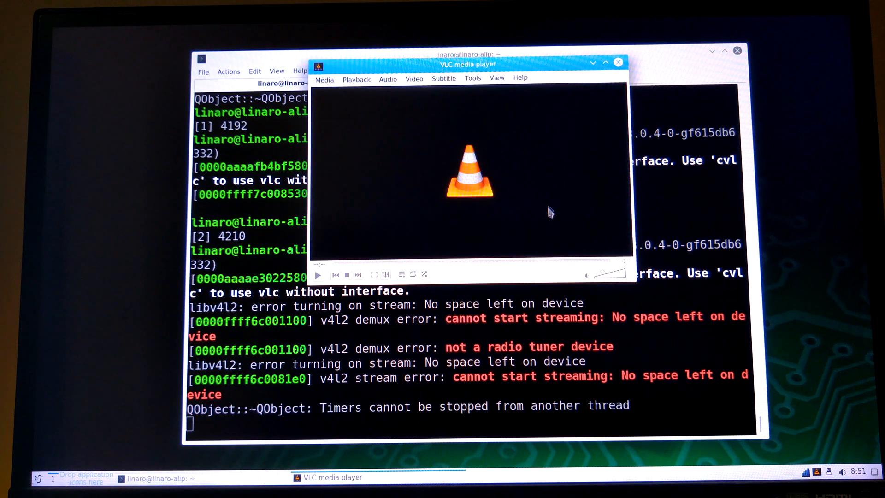
left_click(619, 62)
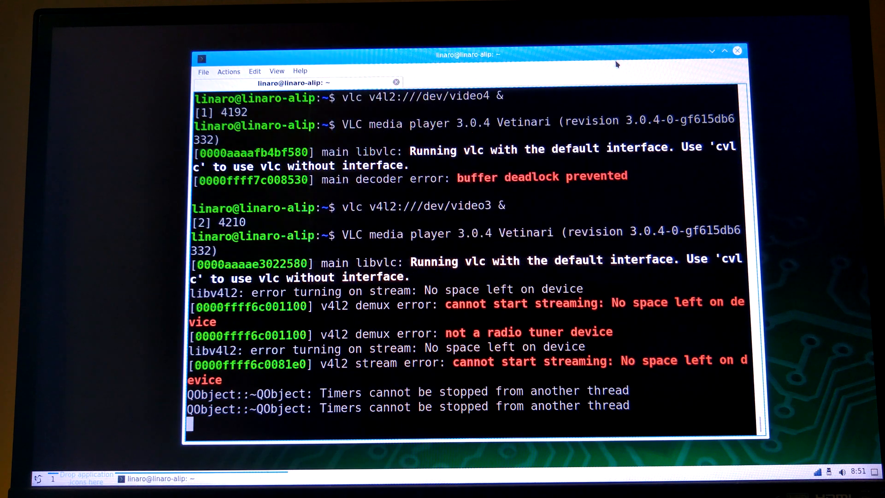
mouse_move(617, 237)
type("vlc v4l2:///dev/video3:")
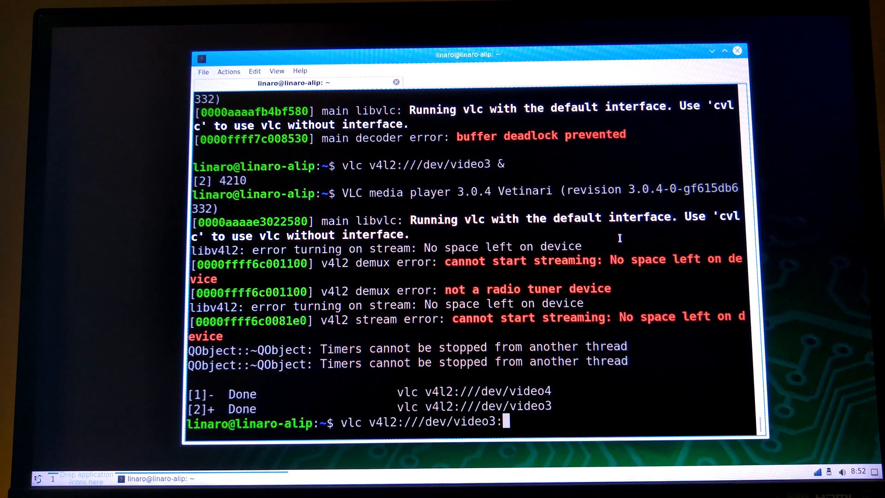
- Run vlc v4l2:///dev/video3:chroma=mjpg & to stream video3 with MJPEG in the background
type("chrome")
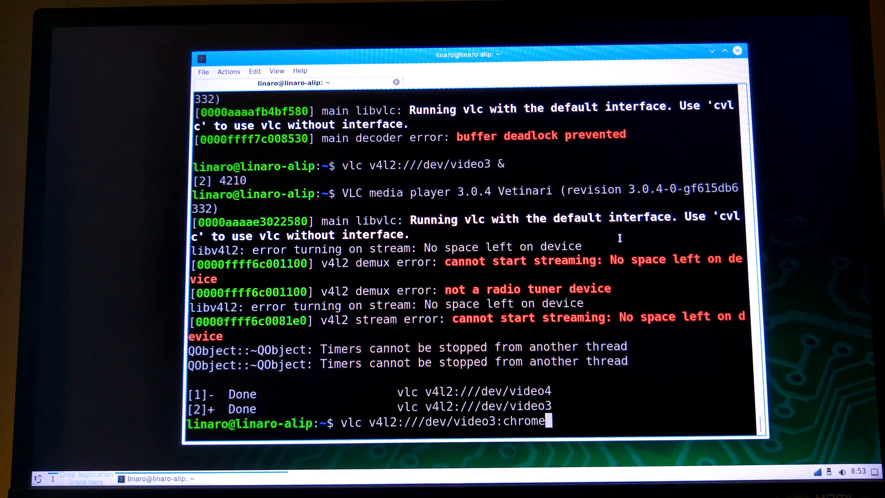
type("a=")
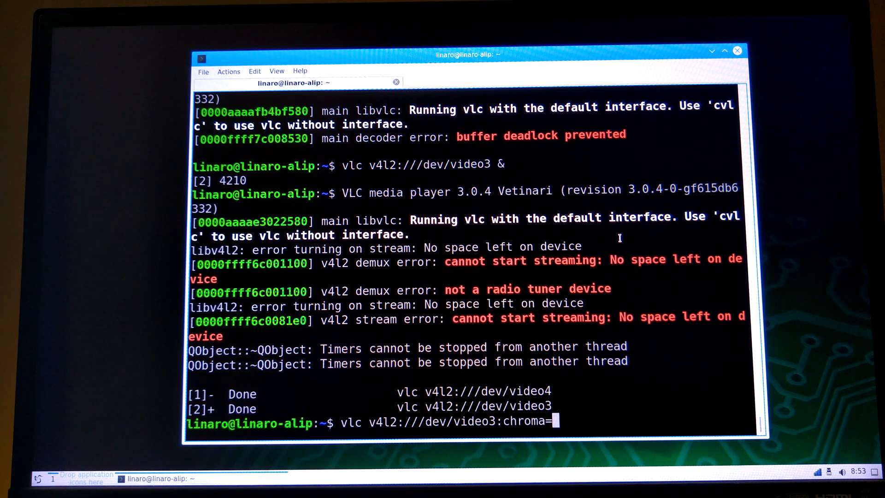
type("mjpg")
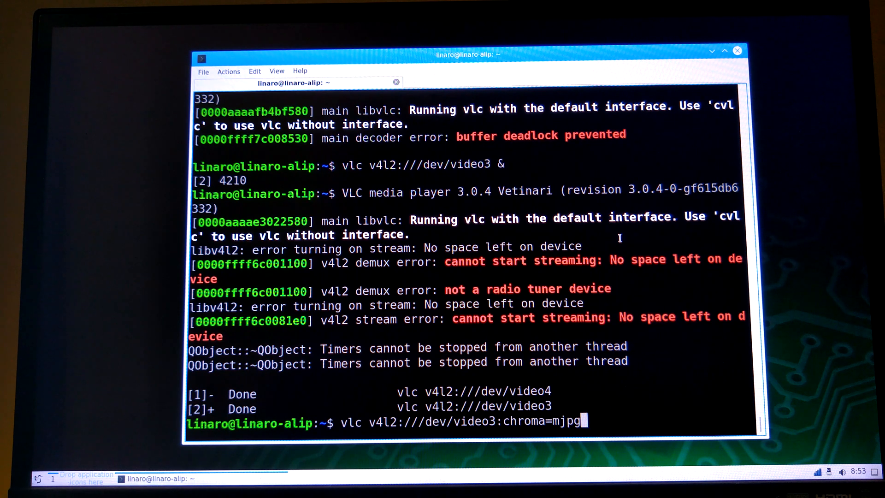
type("&")
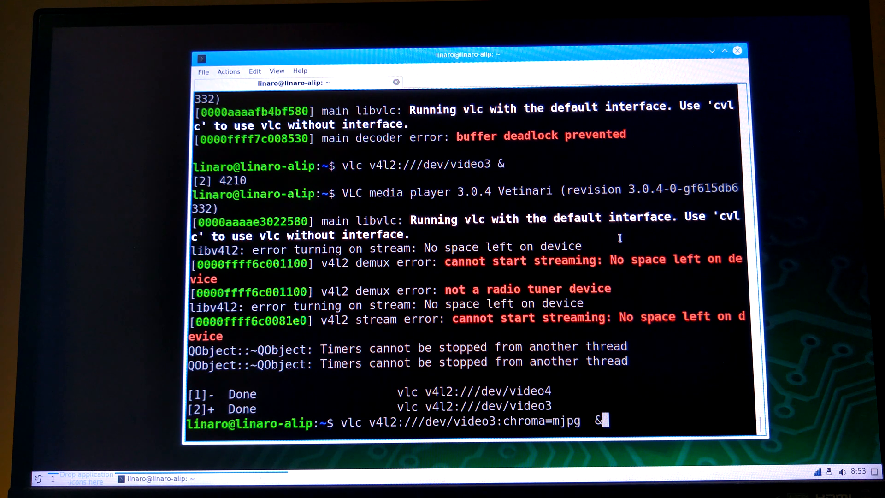
key("Return")
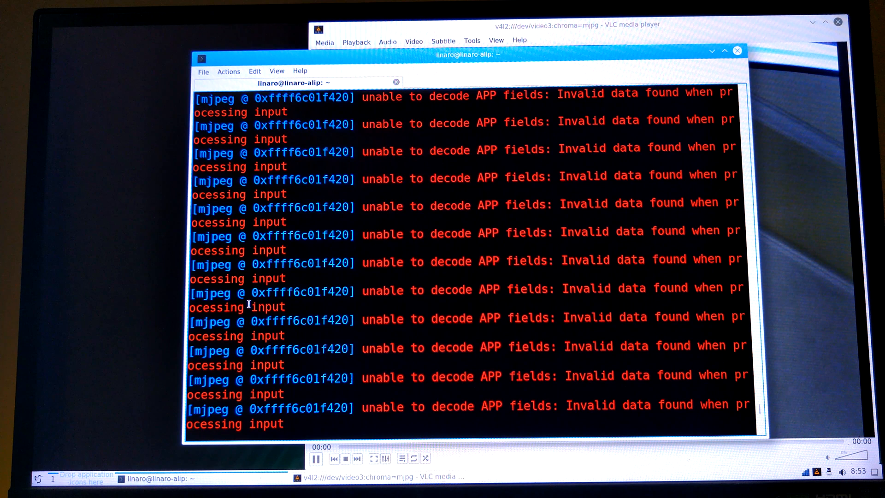
- Create a new QTerminal tab via File > New Tab for a clean prompt
left_click(203, 71)
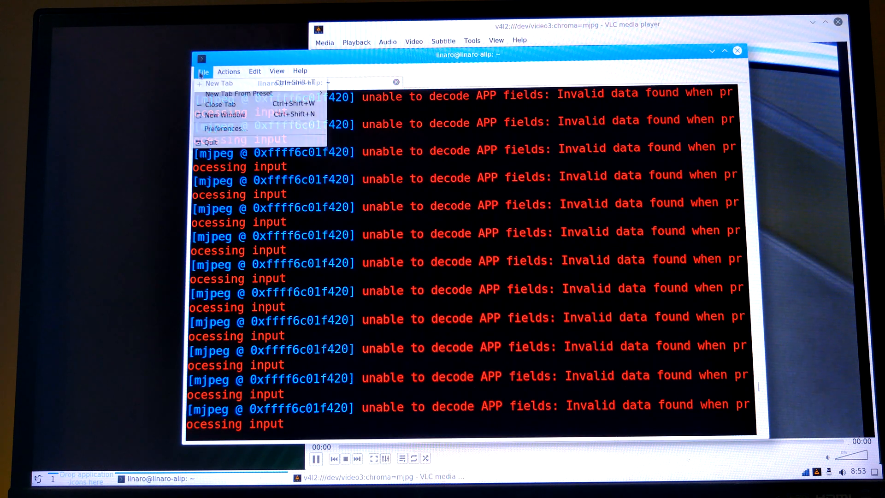
left_click(214, 84)
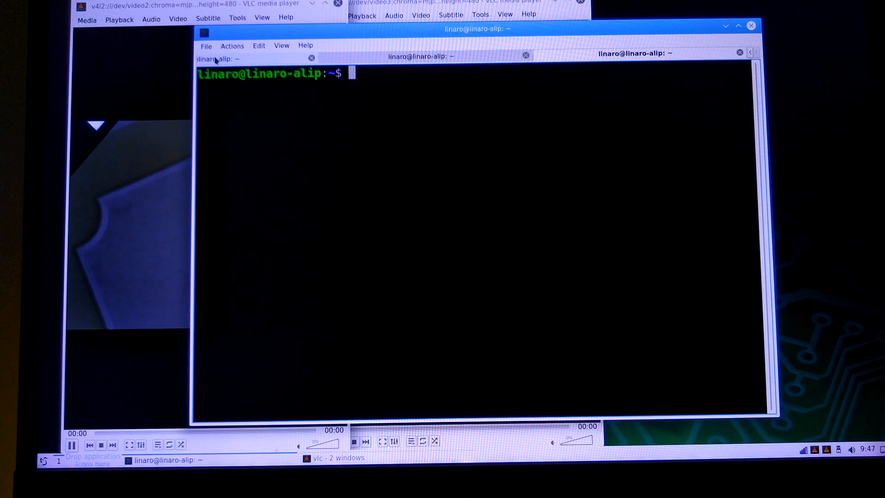
- Enter vlc v4l2:///dev/video4:chroma=mjpg:width=640:height=480 at the prompt without running it
type("vlc v4l2:///dev/video4:chroma=mjpg:width=640:height=480")
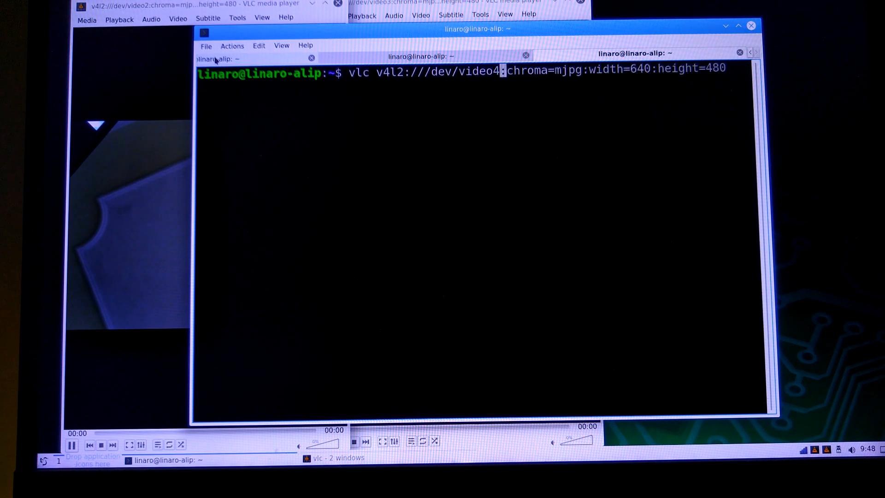